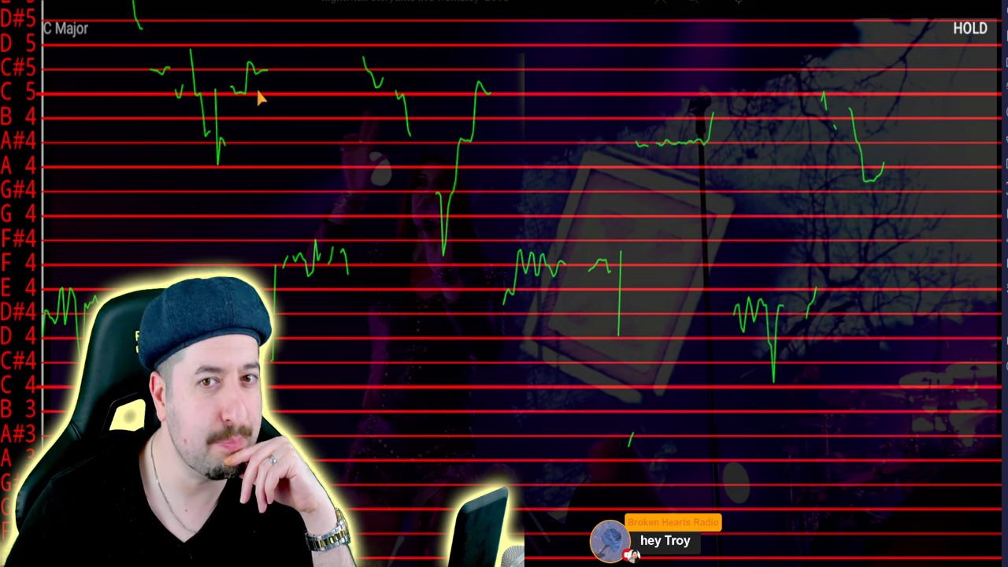
mouse_move(953, 39)
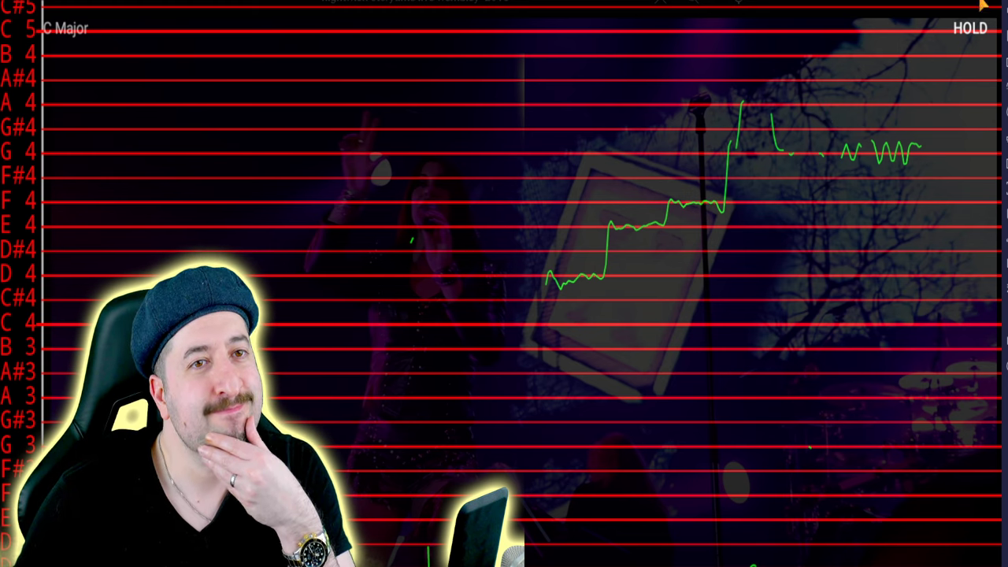
mouse_move(971, 43)
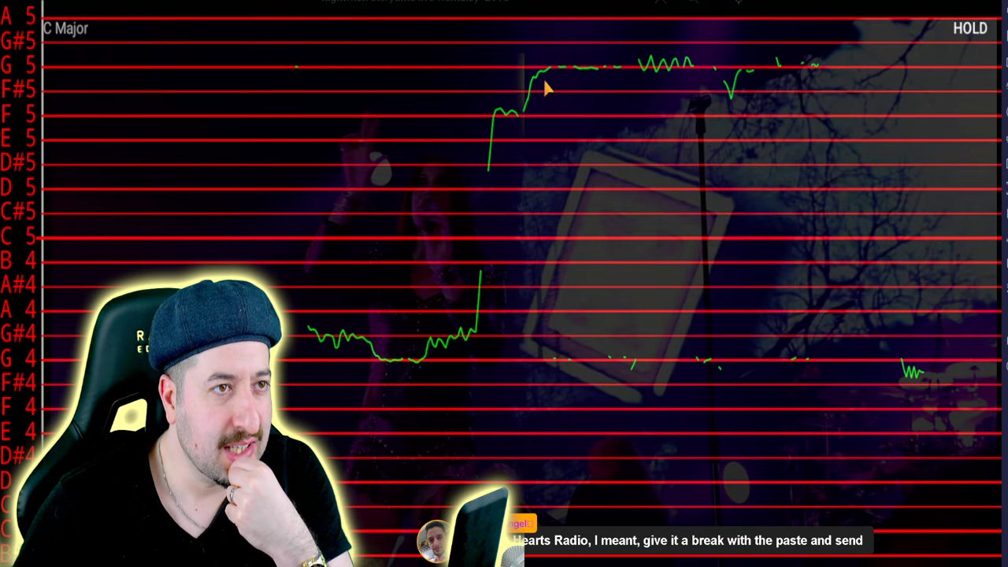
mouse_move(401, 364)
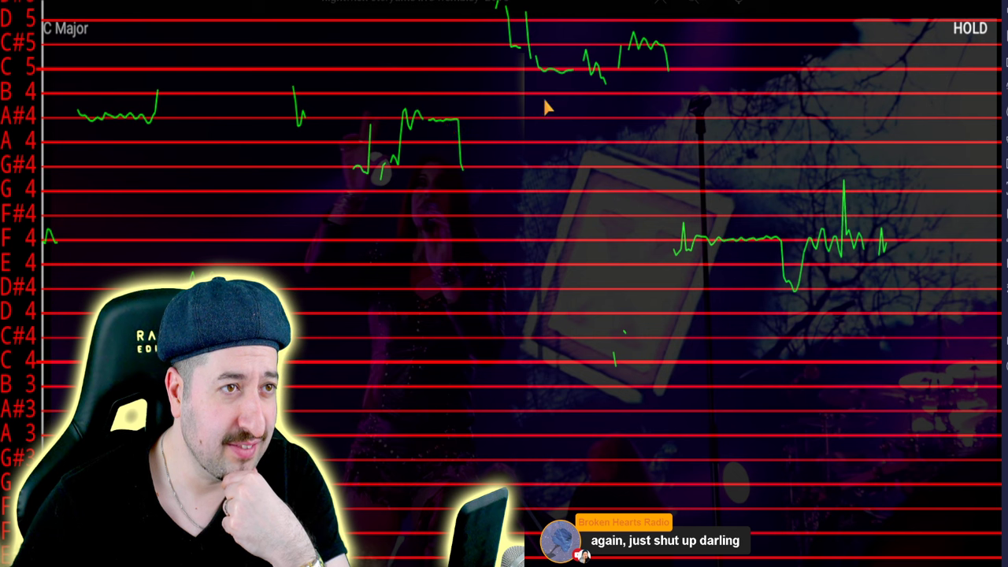
mouse_move(911, 116)
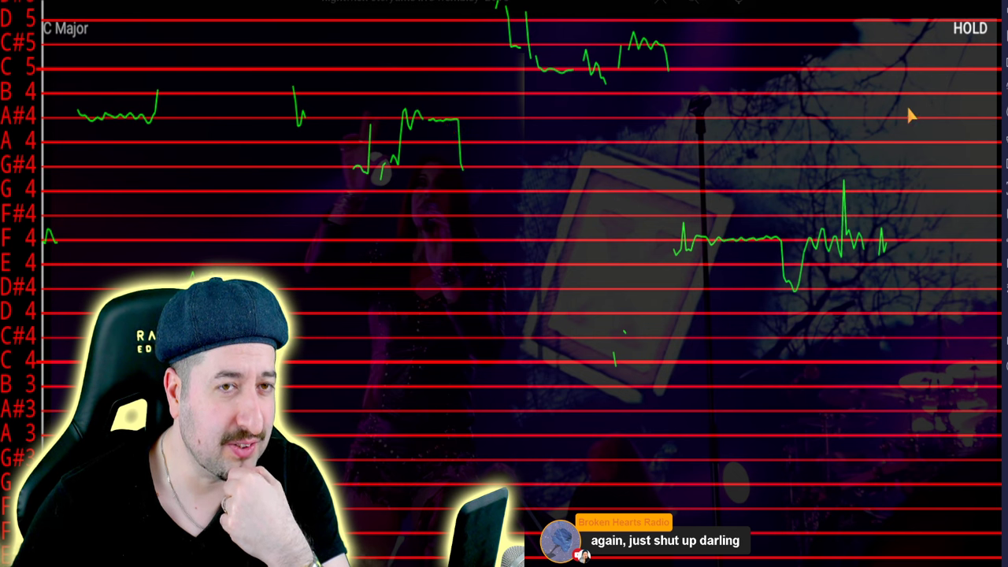